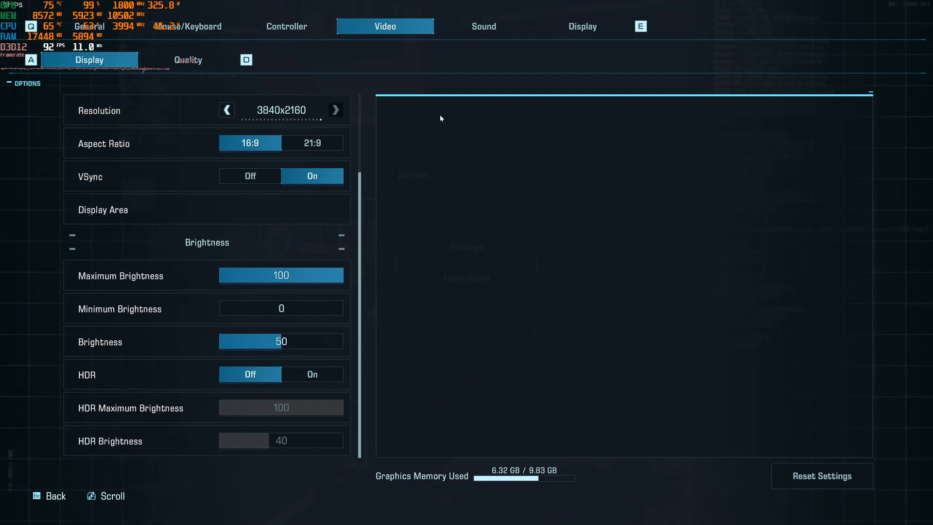
Step: Scroll through the Video Quality and Display settings lists to review the current options
left_click(188, 60)
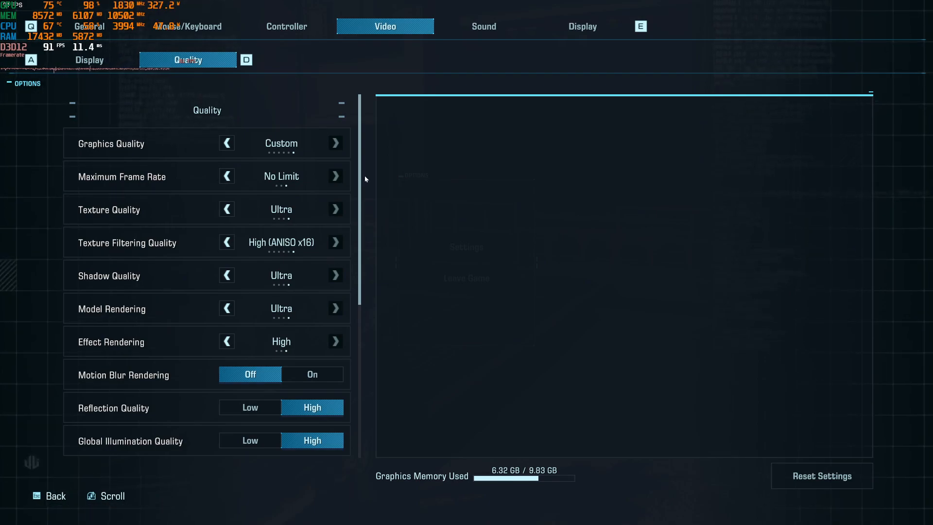
scroll("down", 3)
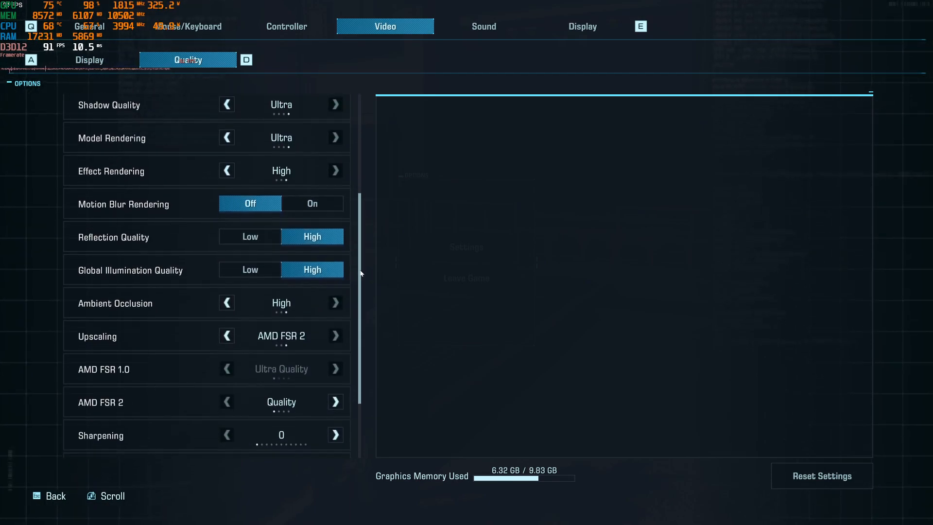
left_click(89, 60)
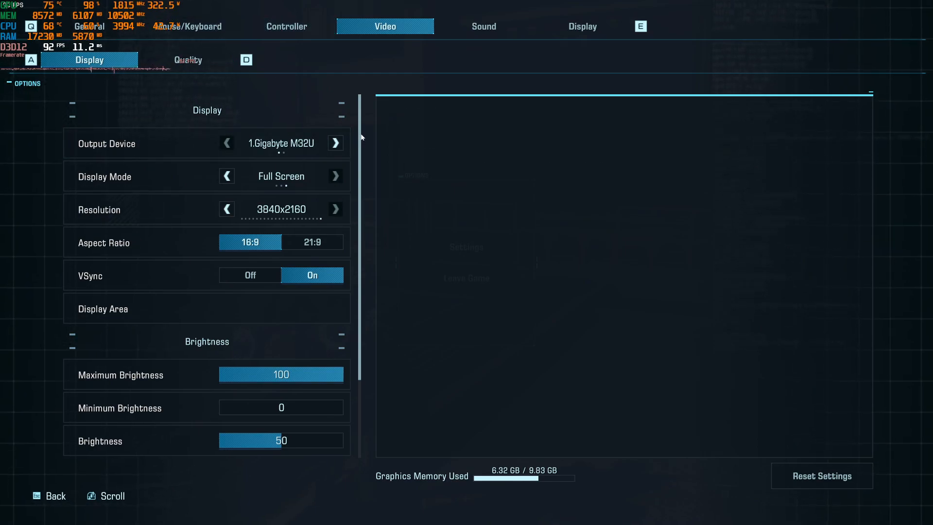
scroll("down", 3)
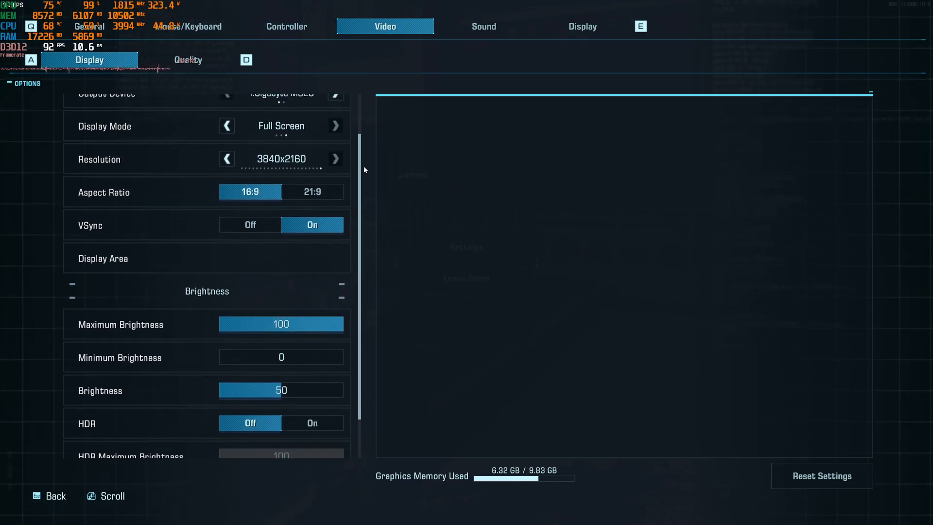
left_click(189, 60)
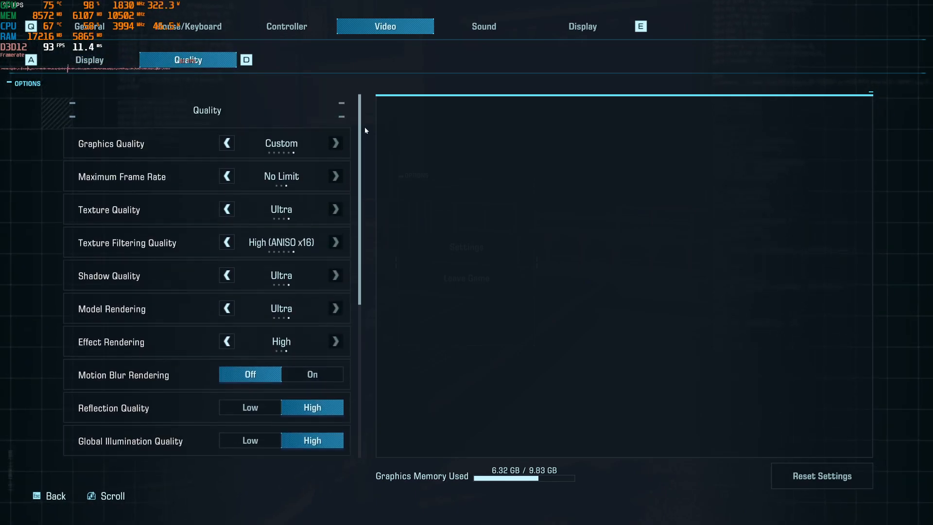
scroll("down", 3)
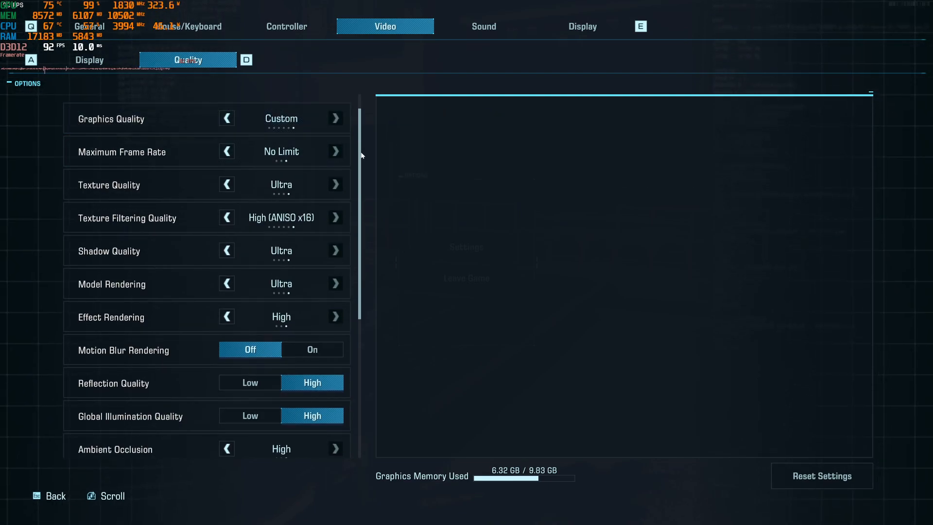
scroll("down", 3)
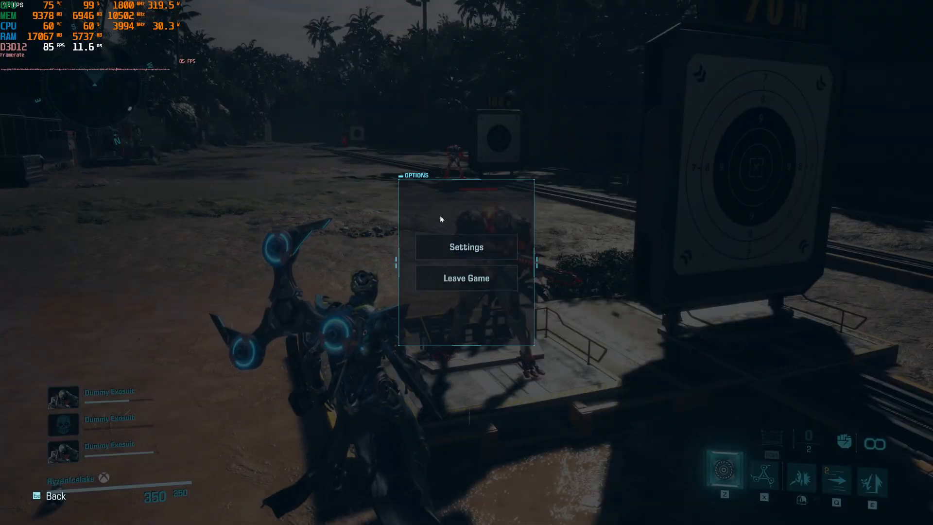
Step: Reopen the settings on the Video > Quality page
left_click(466, 247)
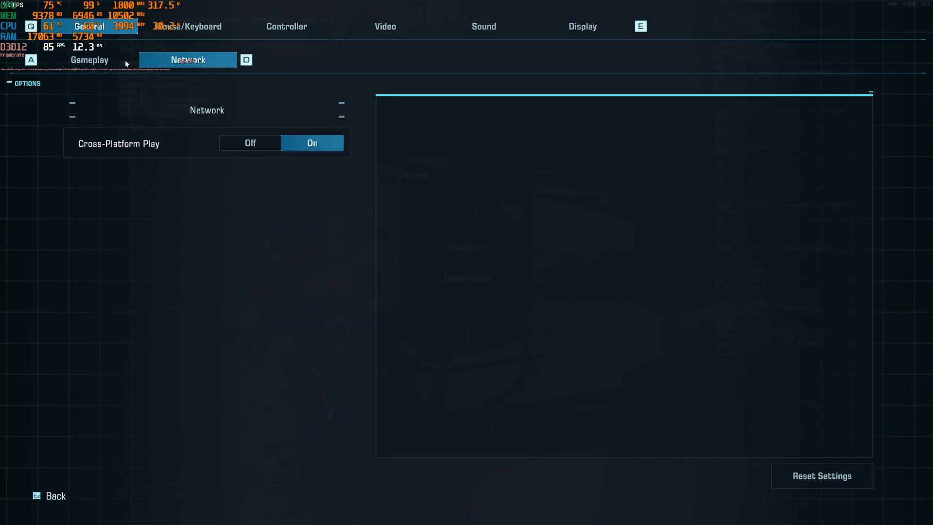
left_click(384, 26)
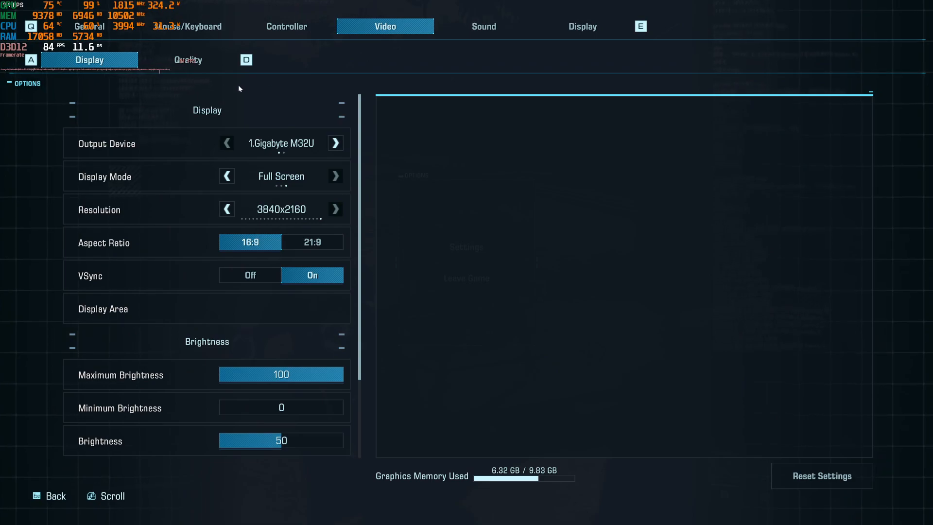
left_click(188, 60)
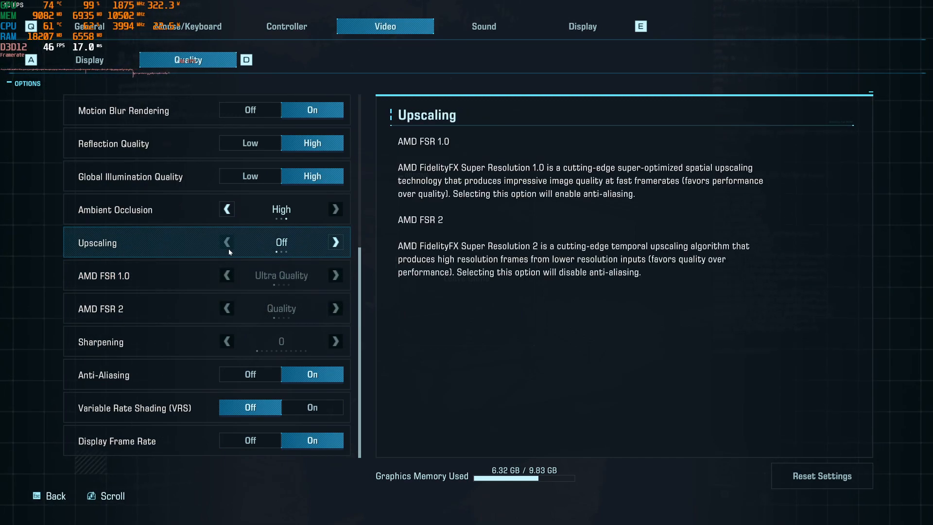
mouse_move(293, 287)
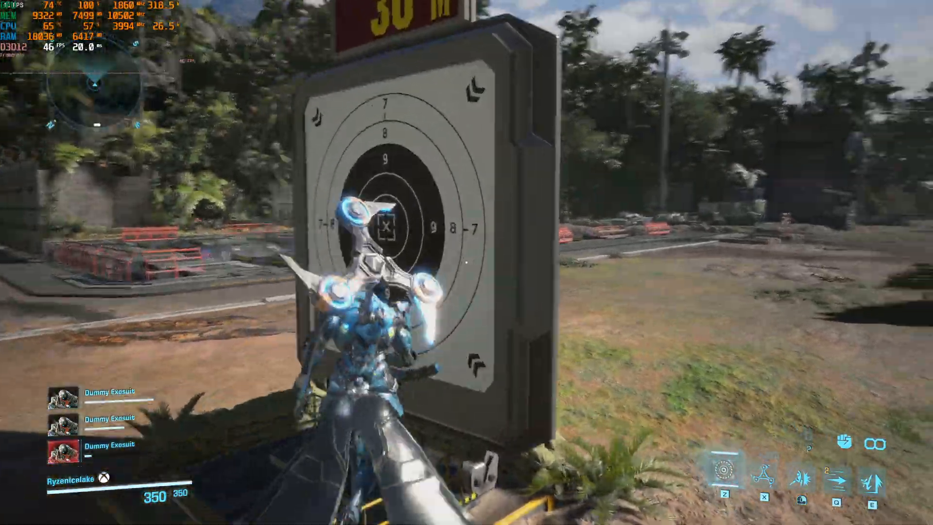
Step: Return to the pause menu and reopen the Video settings, scrolled down
key("Escape")
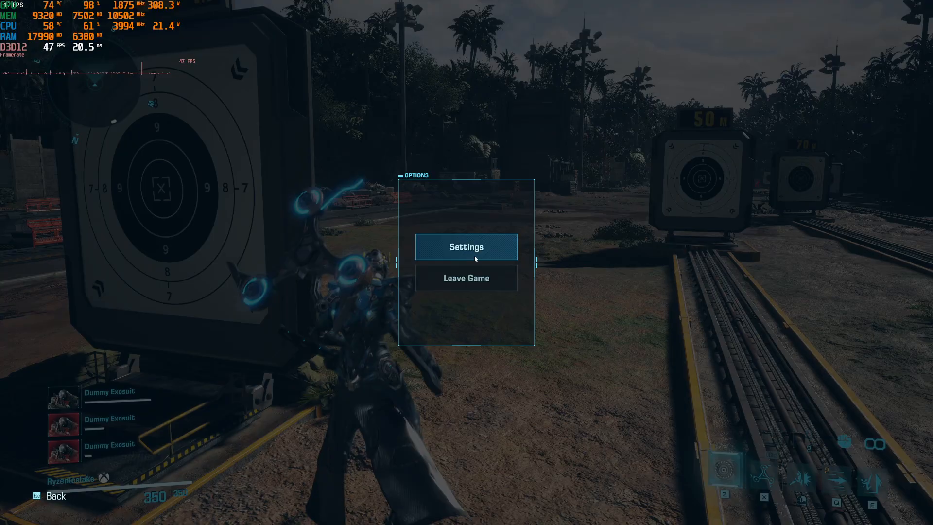
left_click(466, 247)
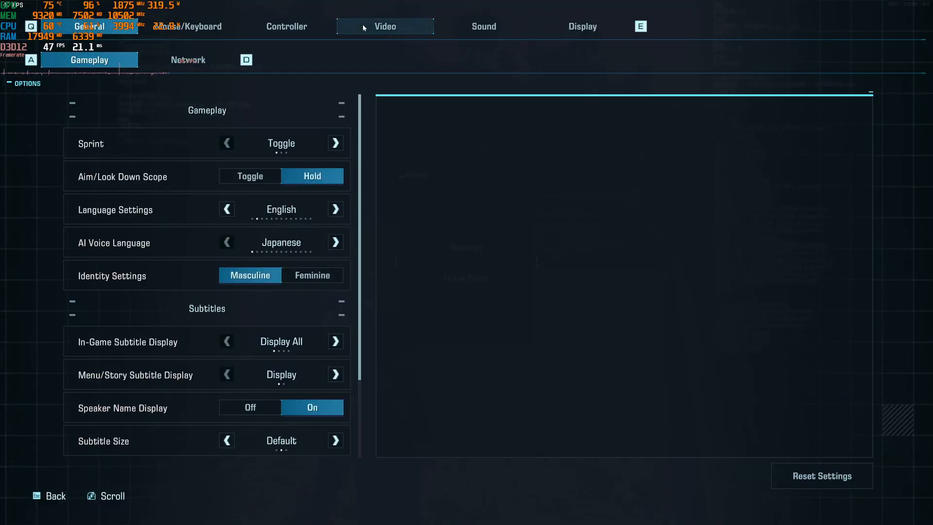
left_click(385, 26)
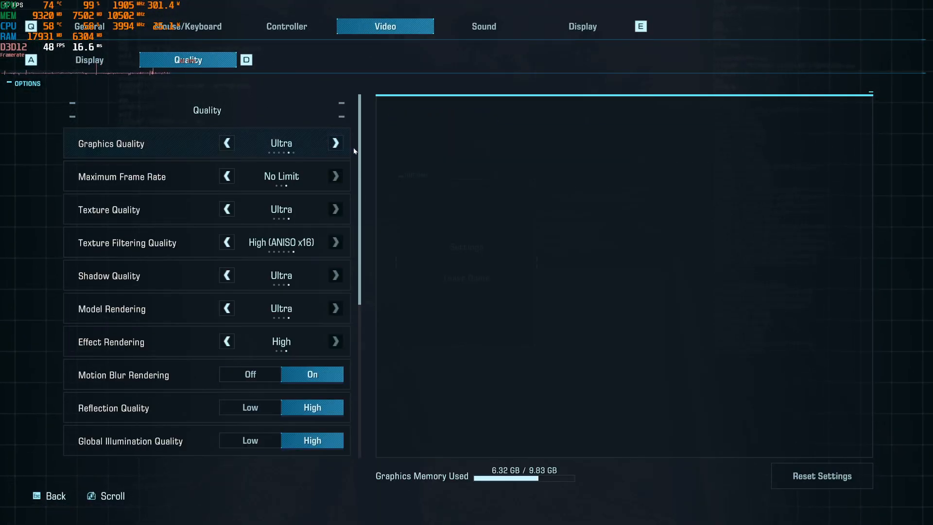
scroll("down", 3)
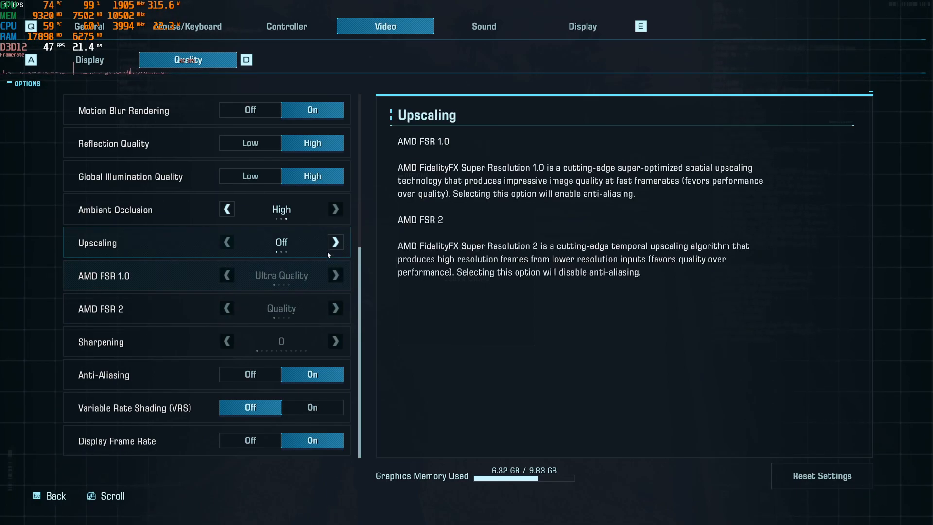
Step: Cycle upscaling from AMD FSR 1.0 to AMD FSR 2 in Balanced mode
left_click(335, 242)
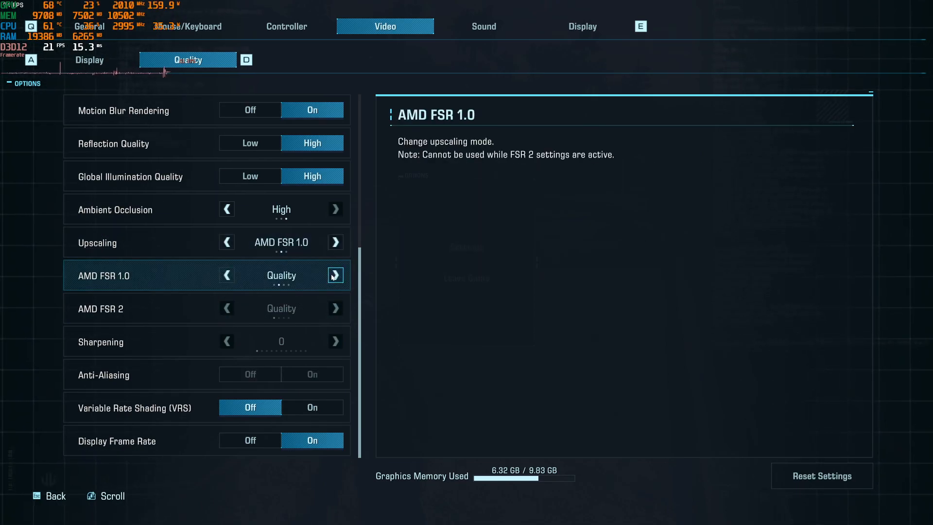
left_click(334, 275)
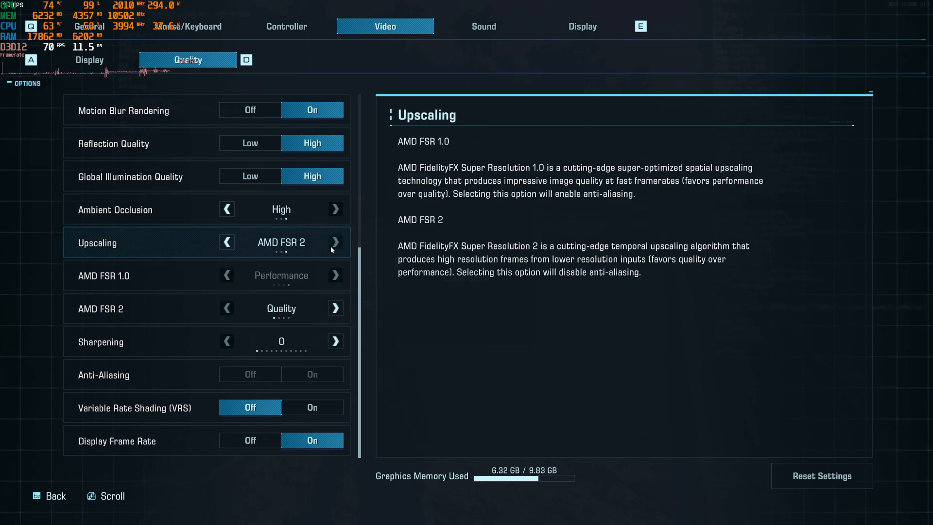
left_click(335, 308)
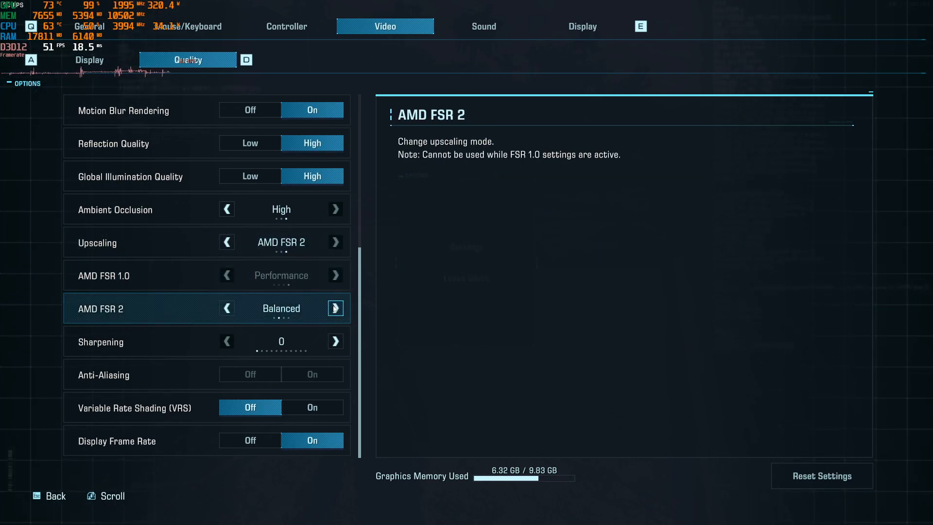
left_click(336, 308)
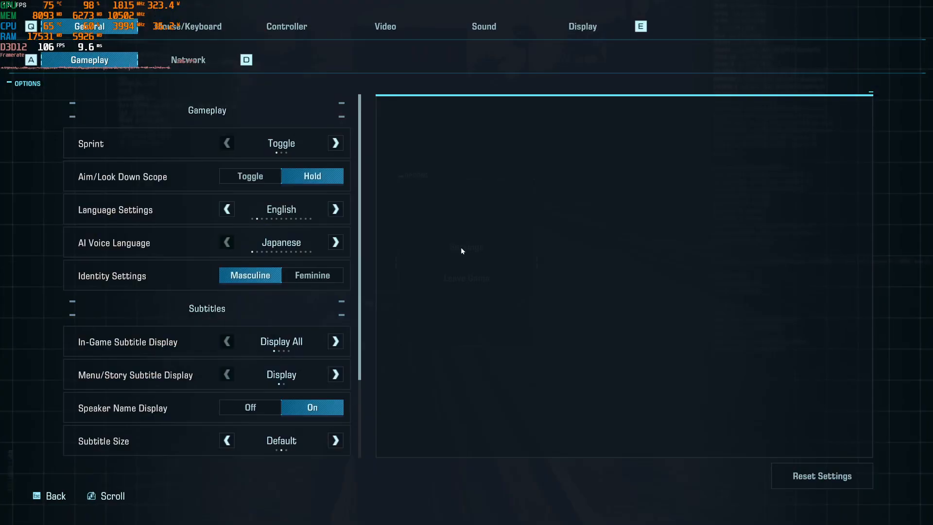
Step: Turn HDR on in the Video display settings
left_click(385, 26)
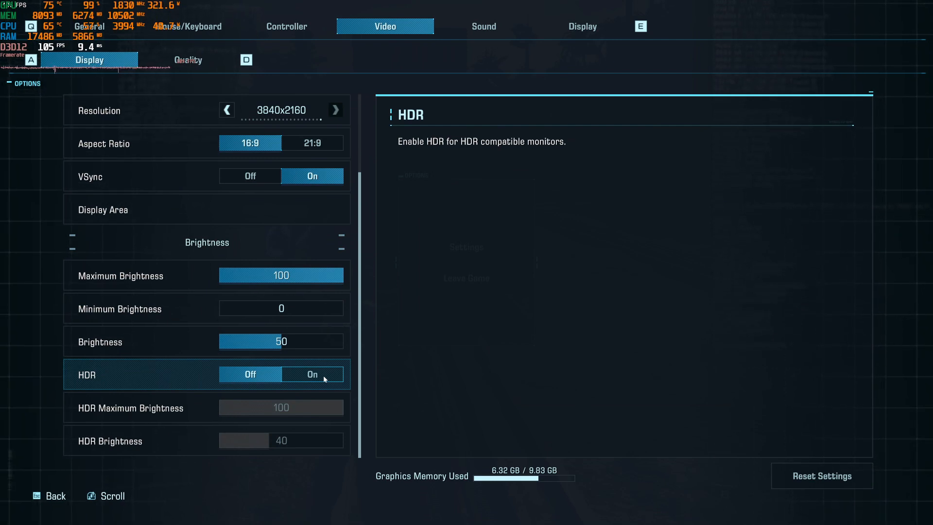
left_click(312, 374)
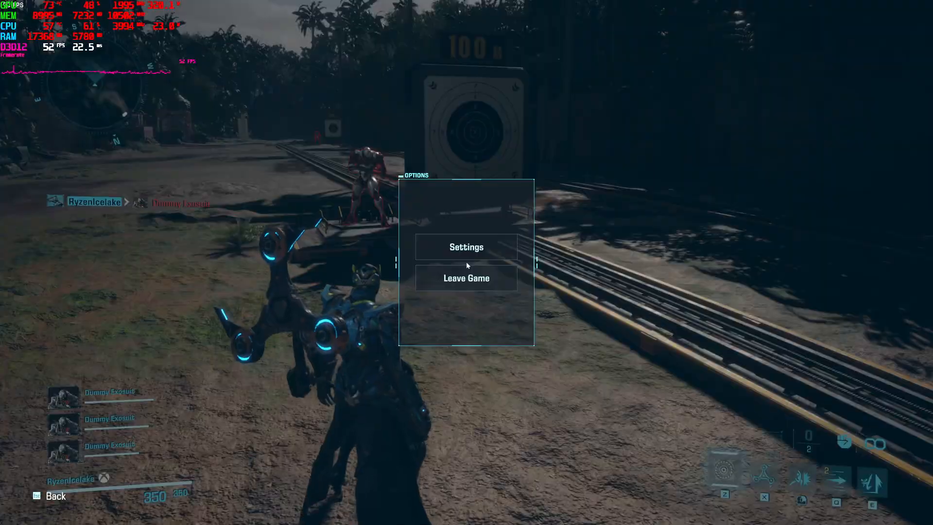
Step: Reopen the Video display settings and scroll down through the Display list
left_click(465, 246)
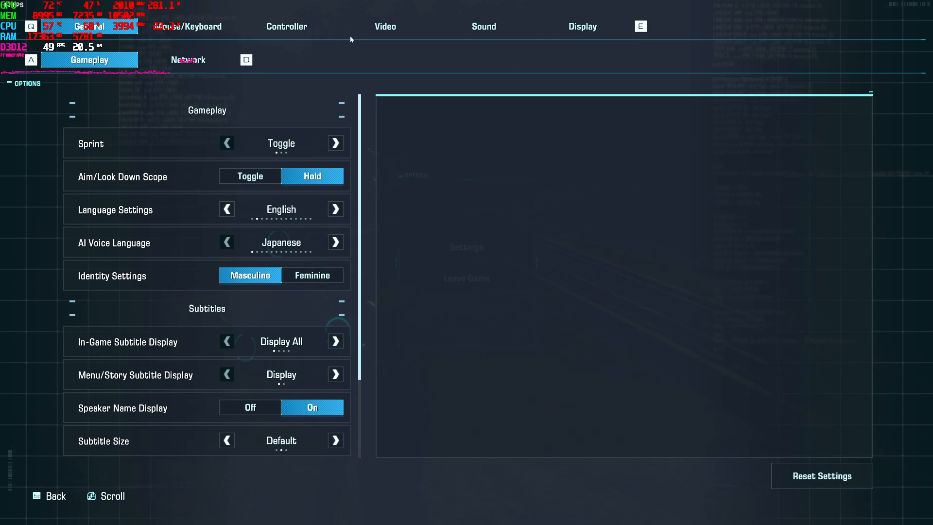
left_click(384, 26)
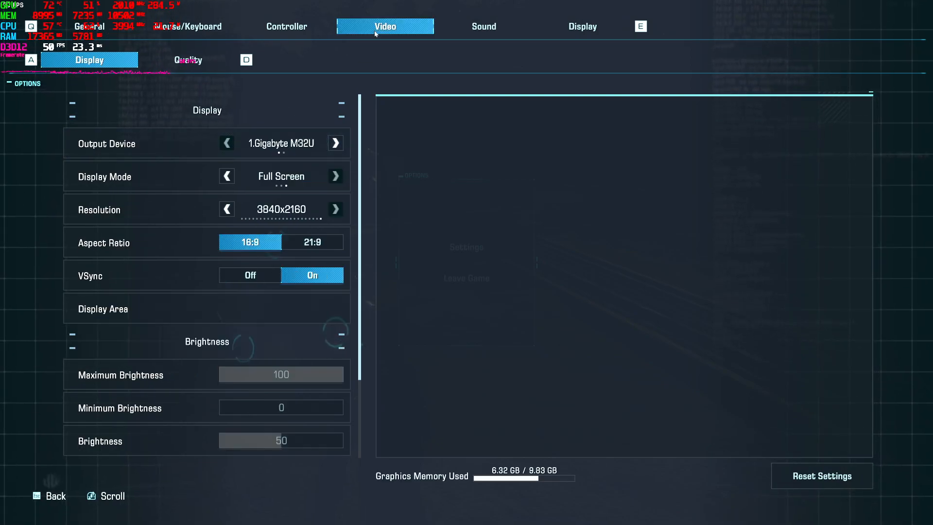
scroll("down", 3)
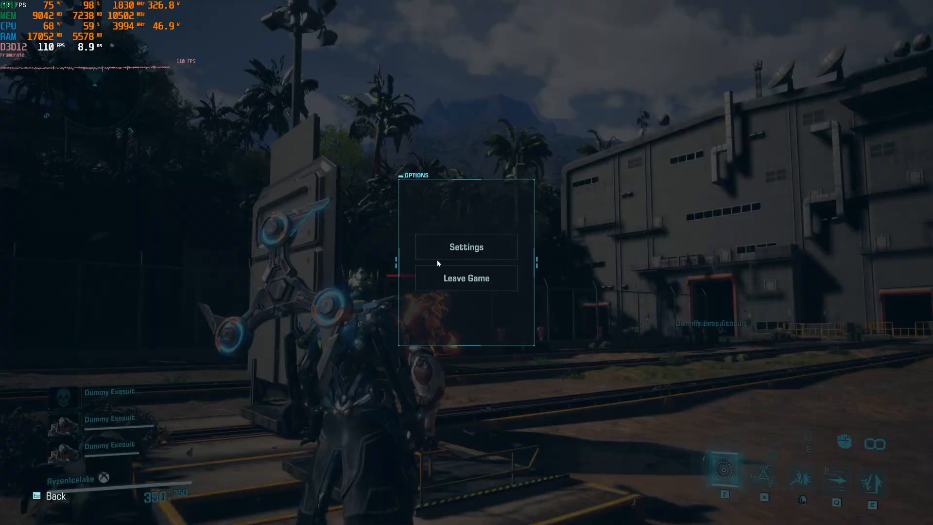
Step: Step the Graphics Quality preset down from Custom to Medium and lower
left_click(466, 246)
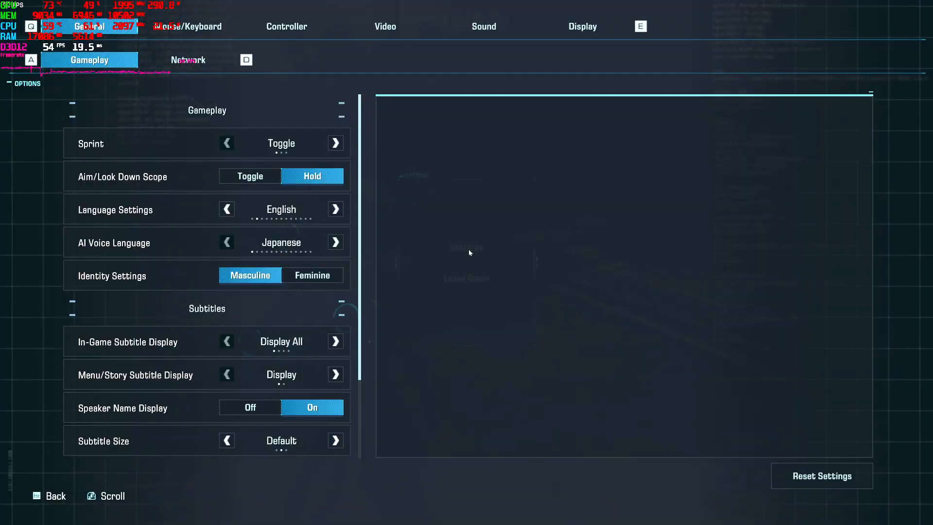
mouse_move(226, 64)
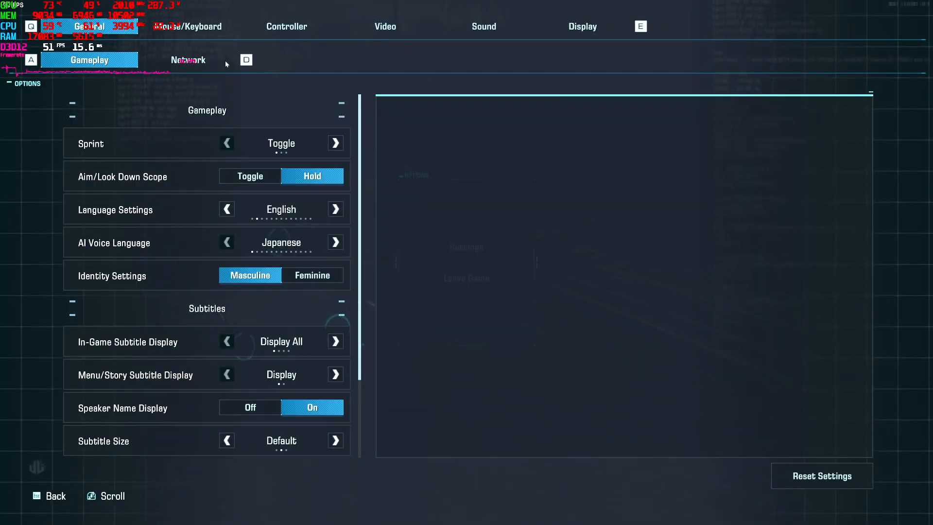
left_click(385, 26)
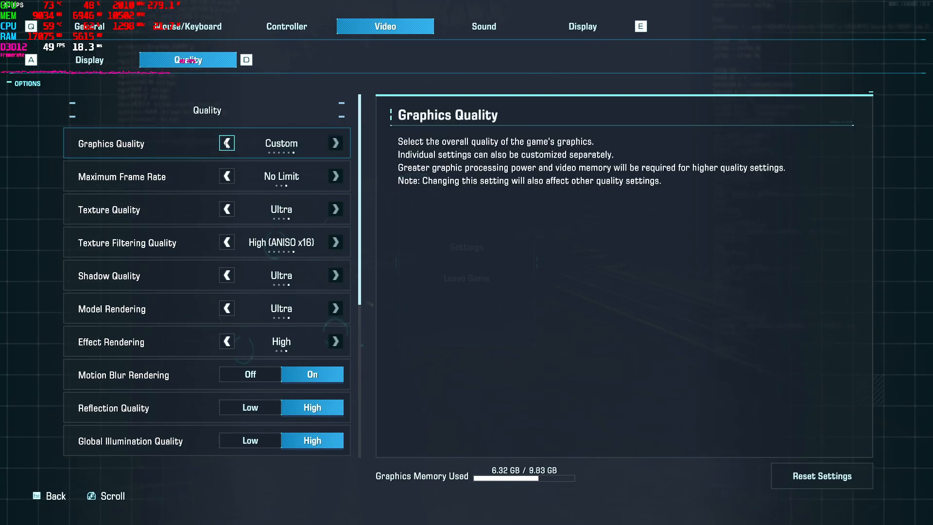
left_click(227, 142)
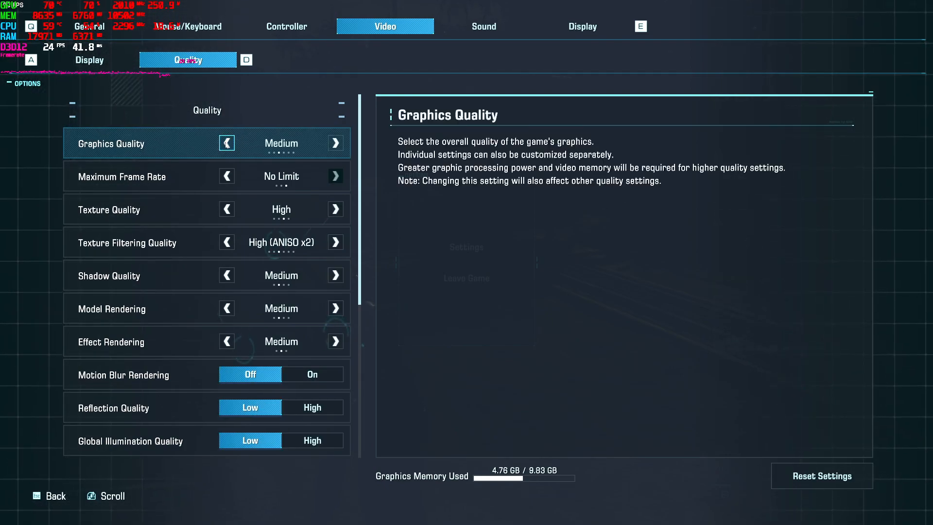
left_click(227, 143)
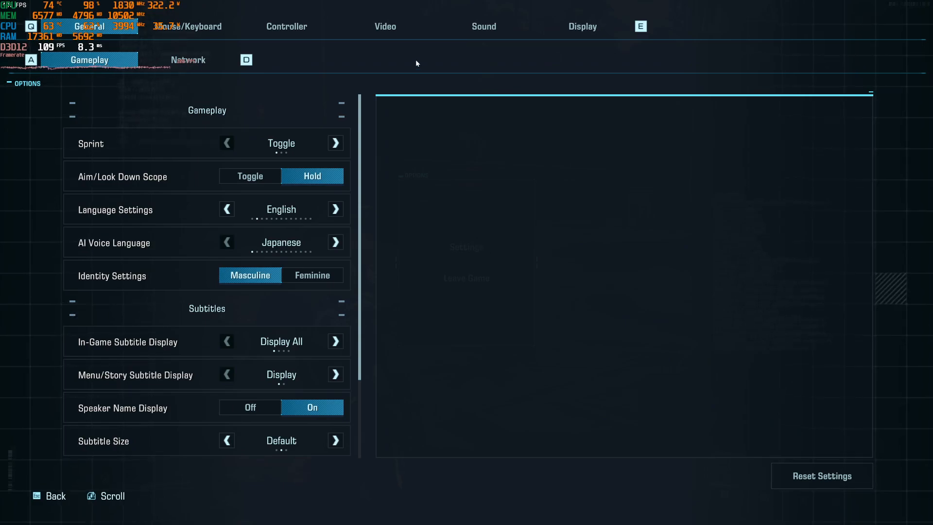
Step: Scroll the Video Display and Quality pages to check the Lowest preset with upscaling off
left_click(384, 26)
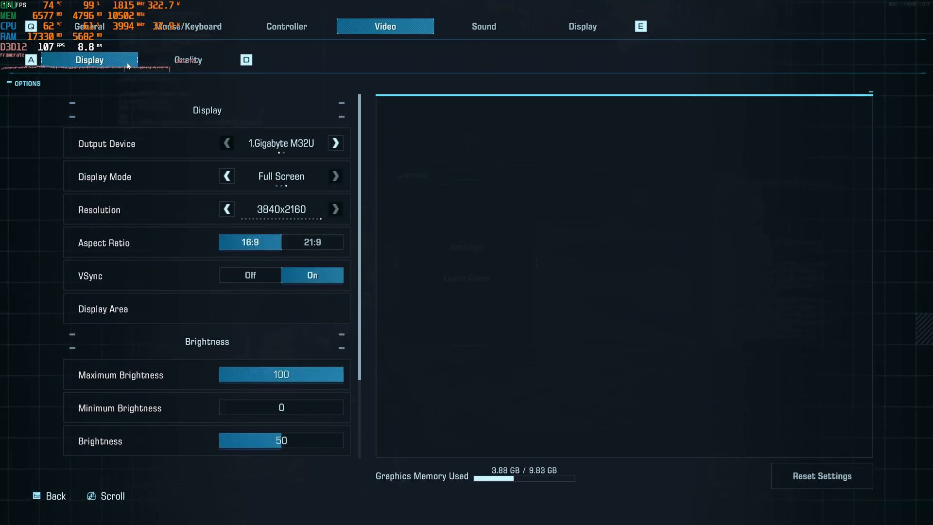
scroll("down", 3)
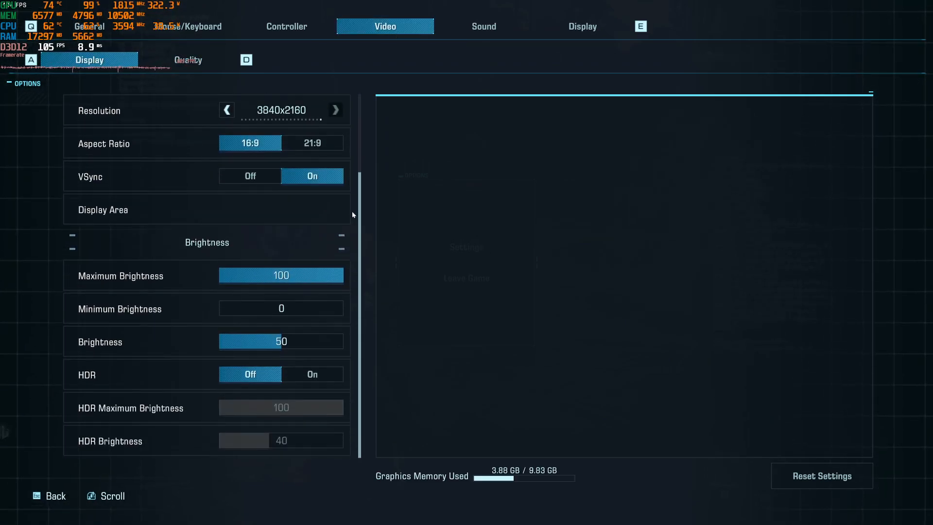
mouse_move(256, 365)
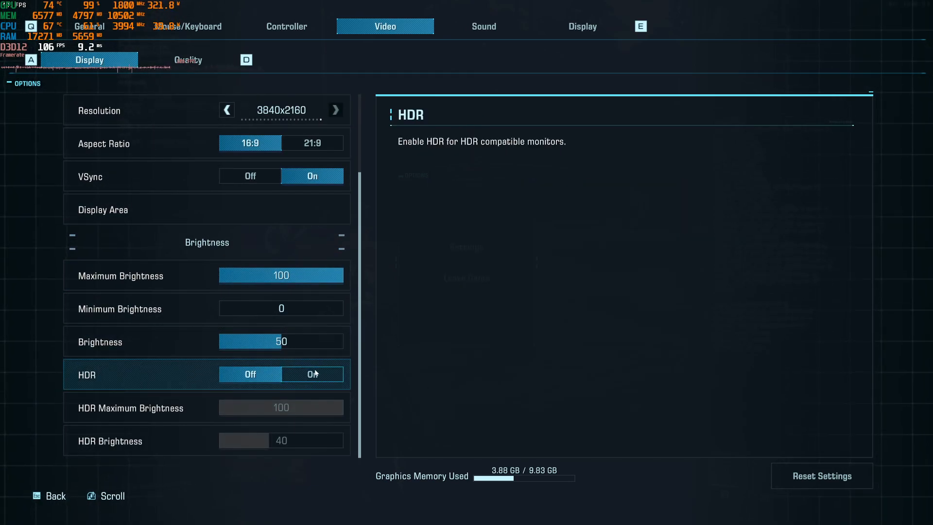
left_click(188, 60)
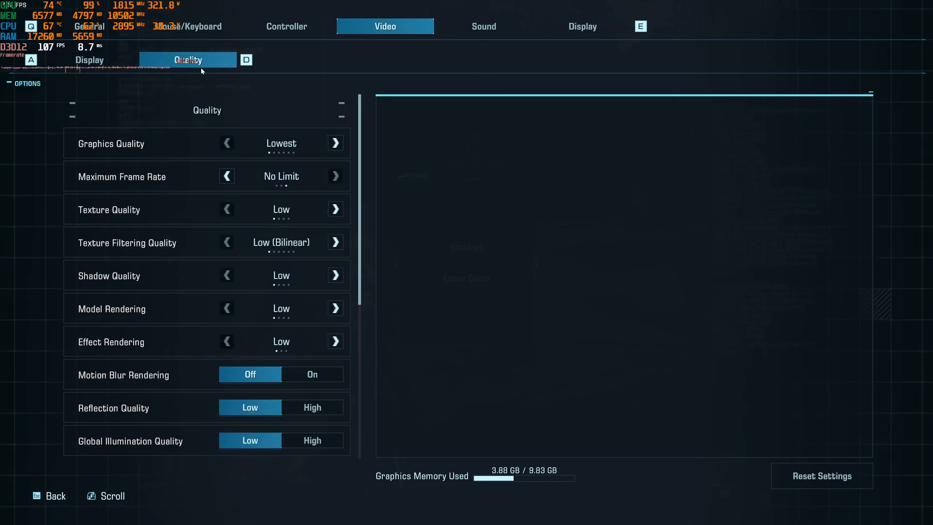
scroll("down", 3)
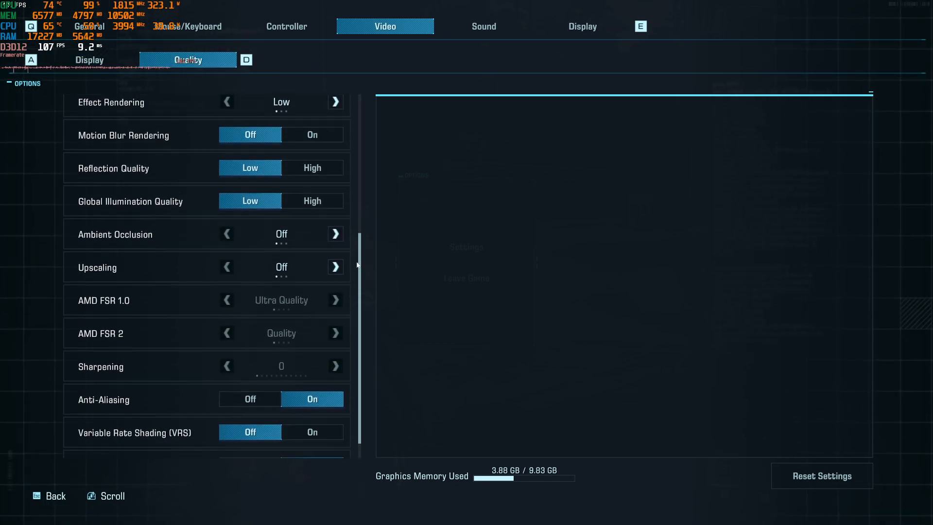
scroll("down", 3)
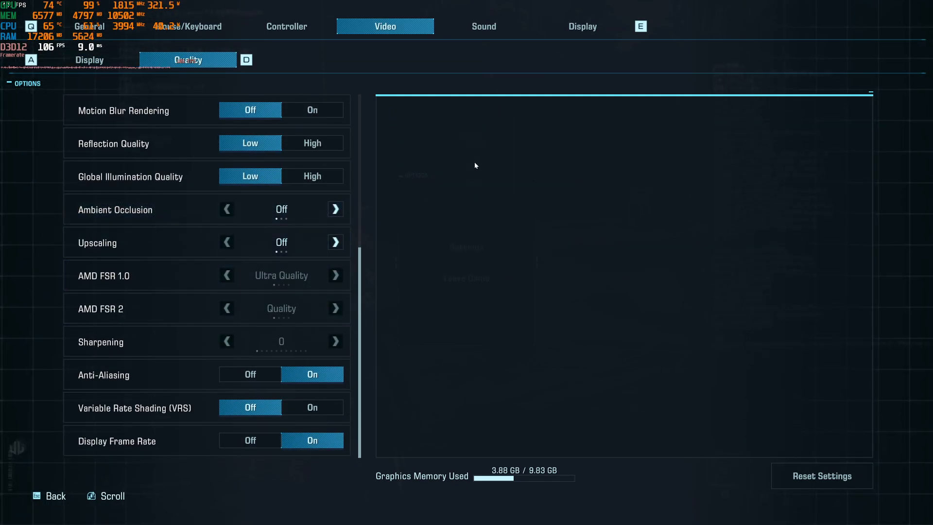